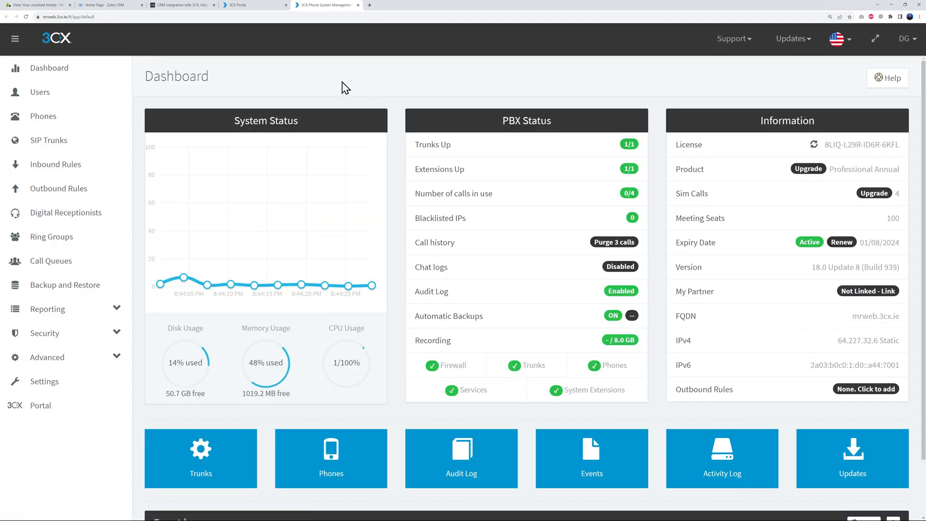
# Step: Go to Settings > Integrations > CRM and expand the 'Select a CRM Solution' list
pyautogui.click(43, 380)
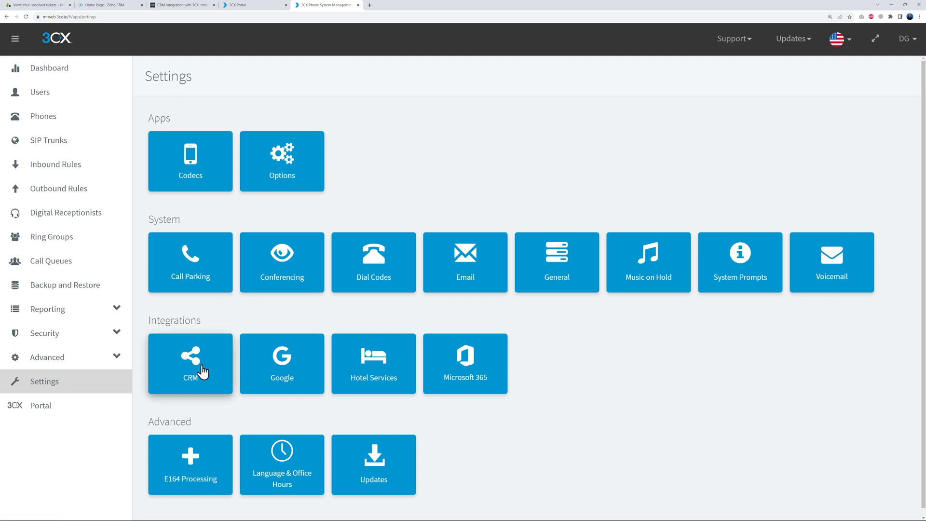
pyautogui.click(190, 363)
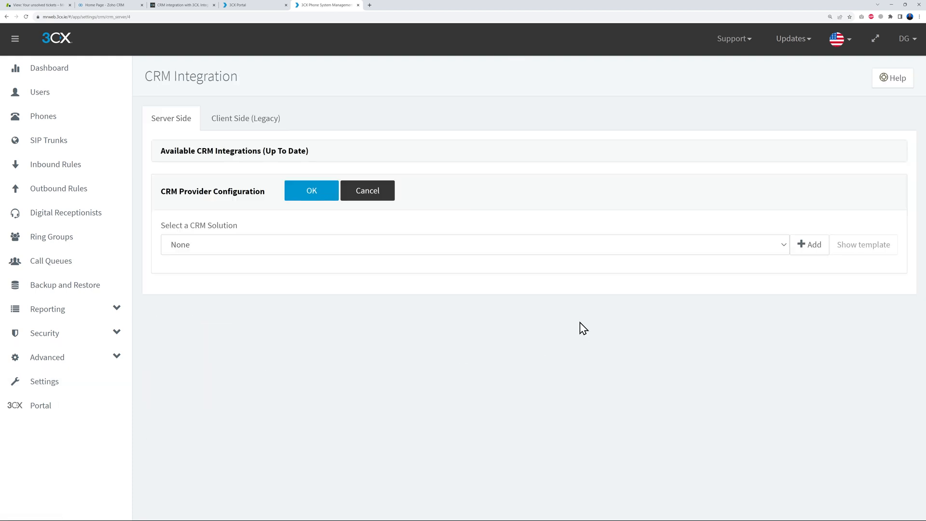
pyautogui.click(475, 244)
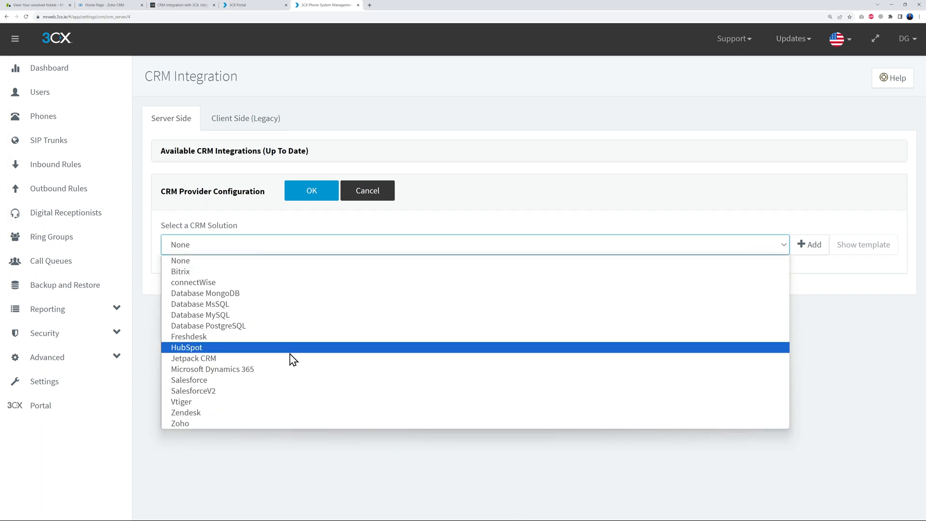
pyautogui.moveTo(259, 272)
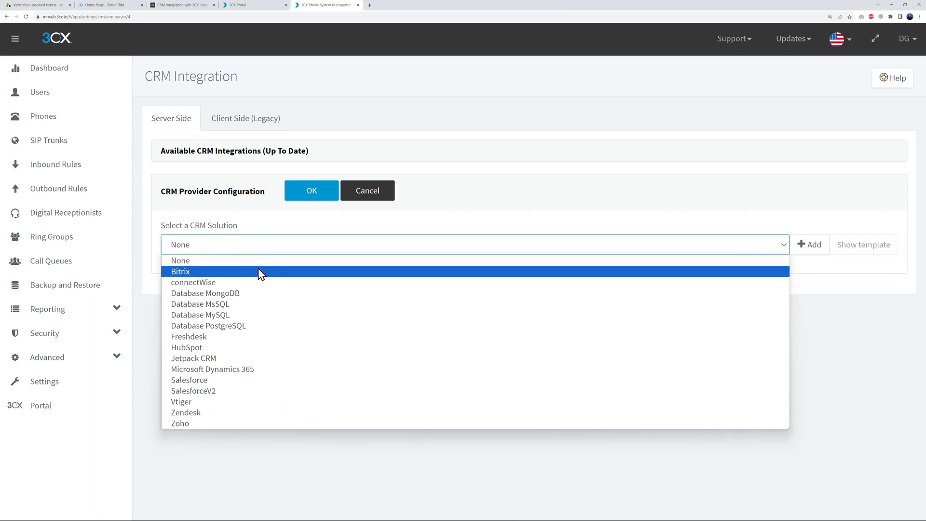
pyautogui.moveTo(263, 348)
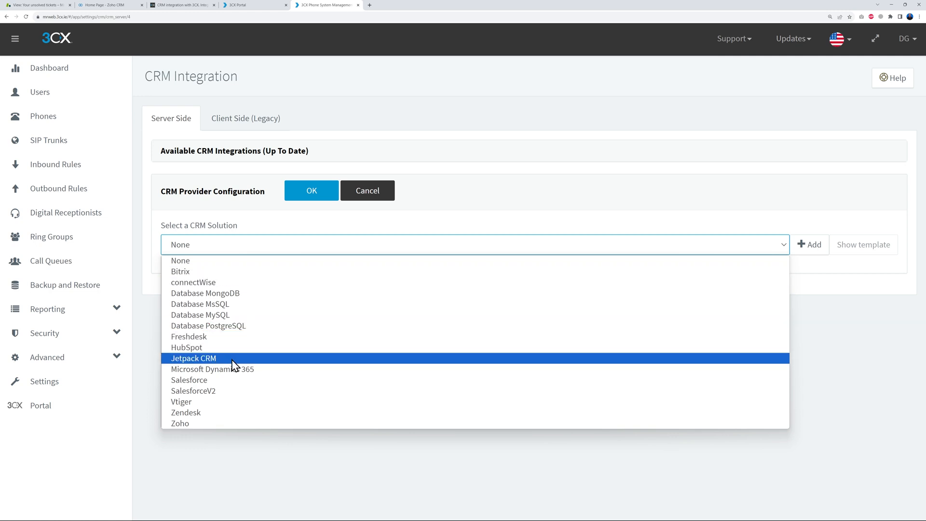
pyautogui.moveTo(181, 424)
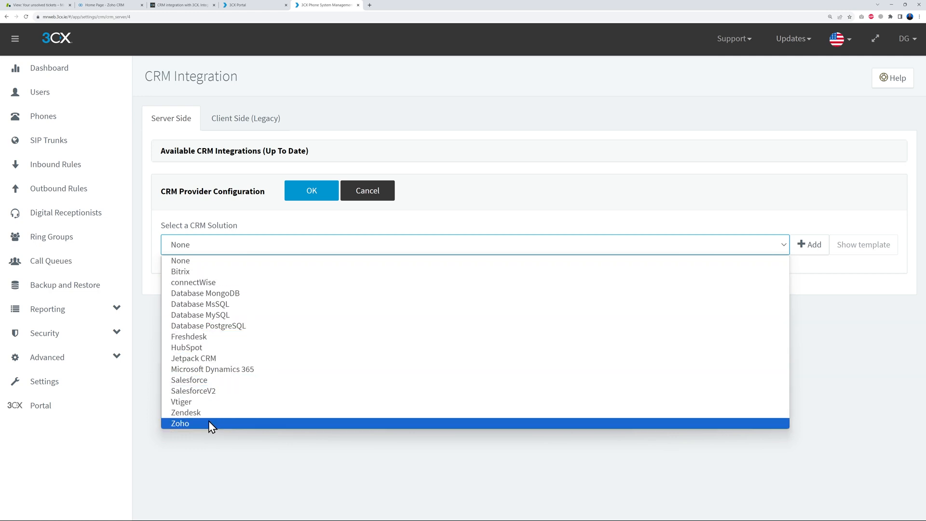
pyautogui.moveTo(248, 293)
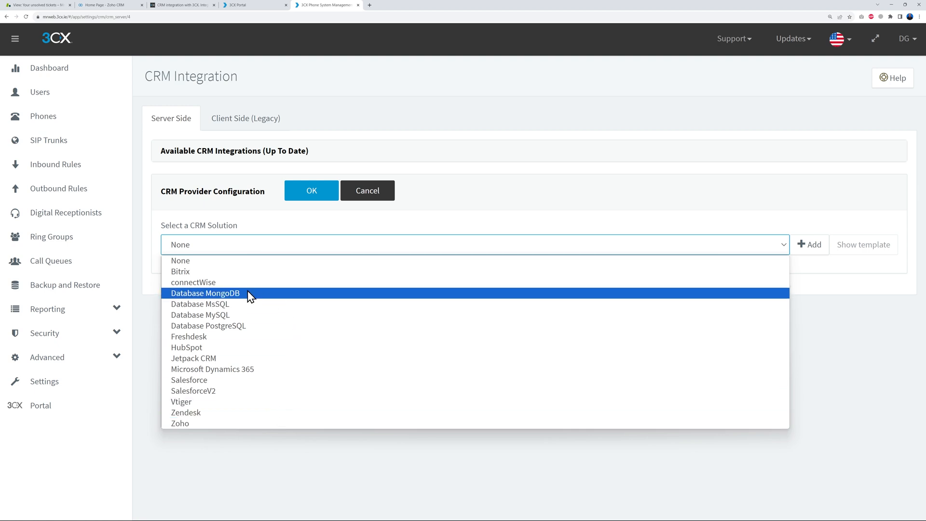
pyautogui.moveTo(254, 326)
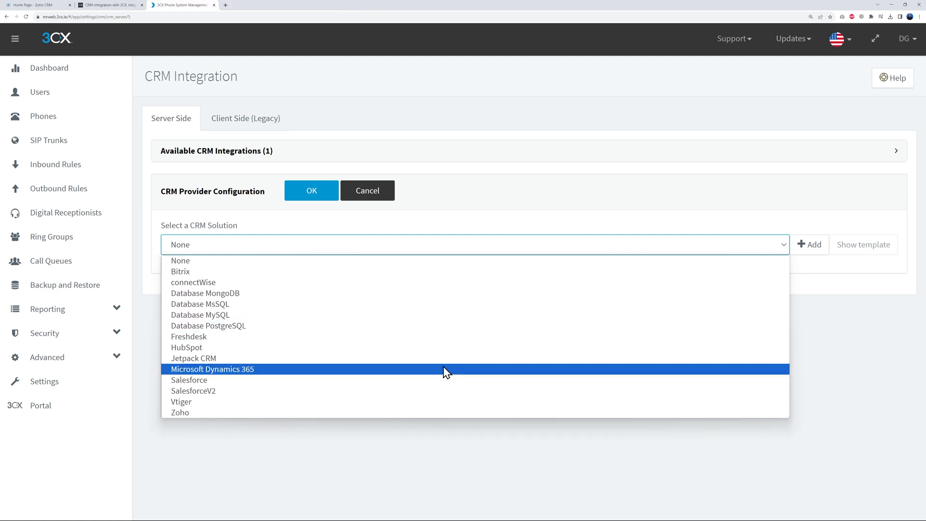
pyautogui.moveTo(329, 412)
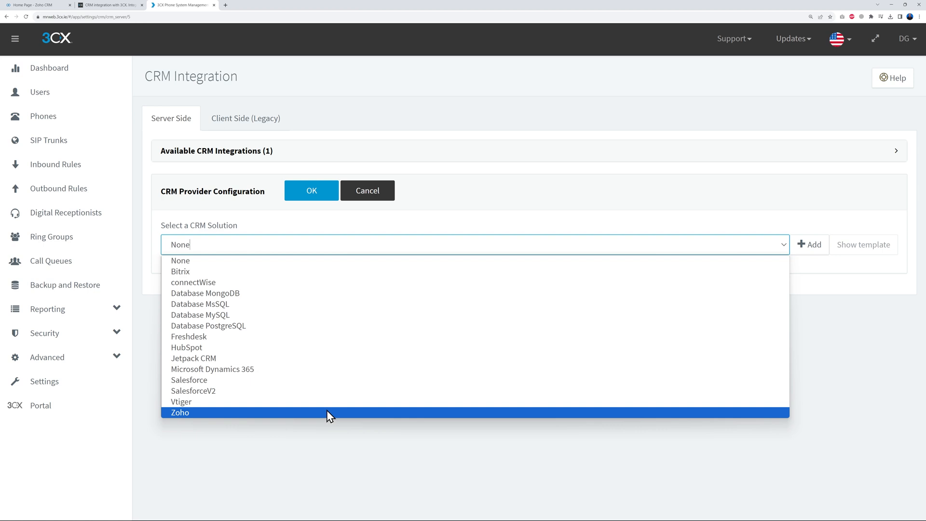
# Step: Choose Zoho as the CRM solution and review its General Configuration fields with default server URLs
pyautogui.click(179, 411)
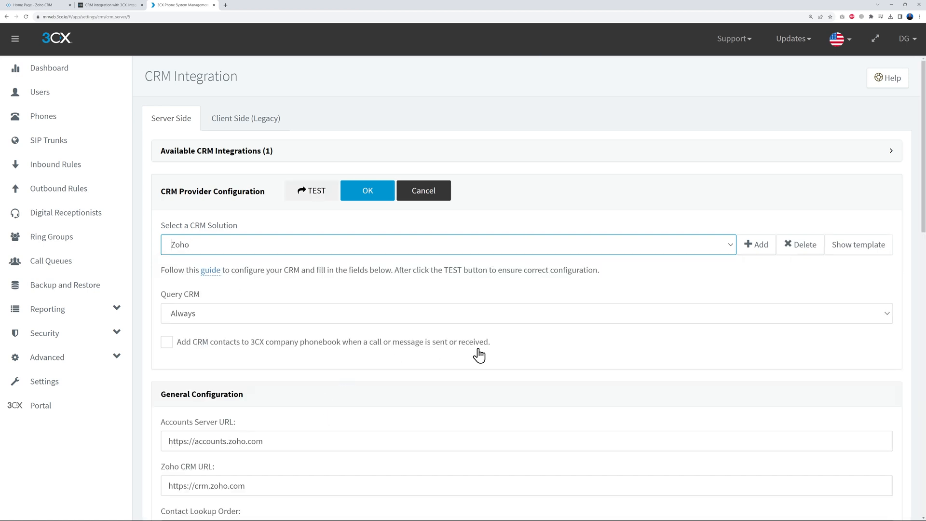
pyautogui.scroll(-3)
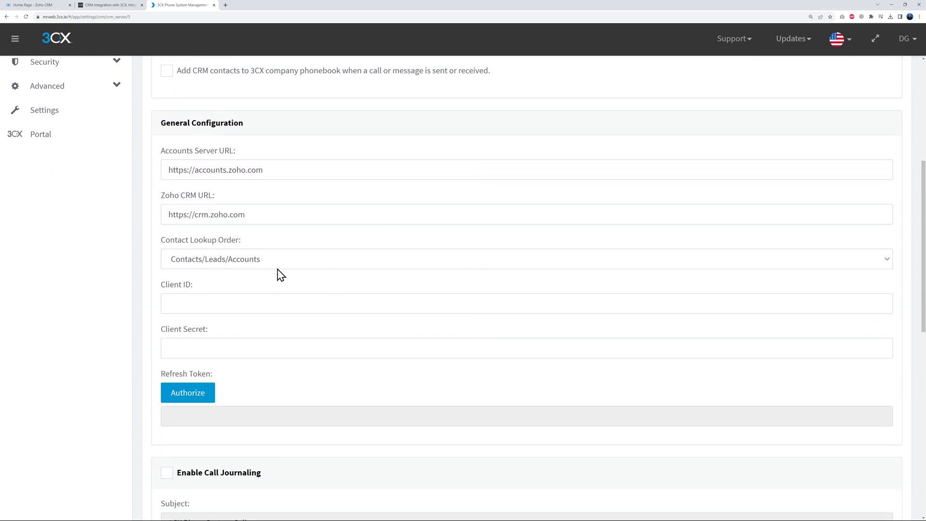
pyautogui.scroll(-3)
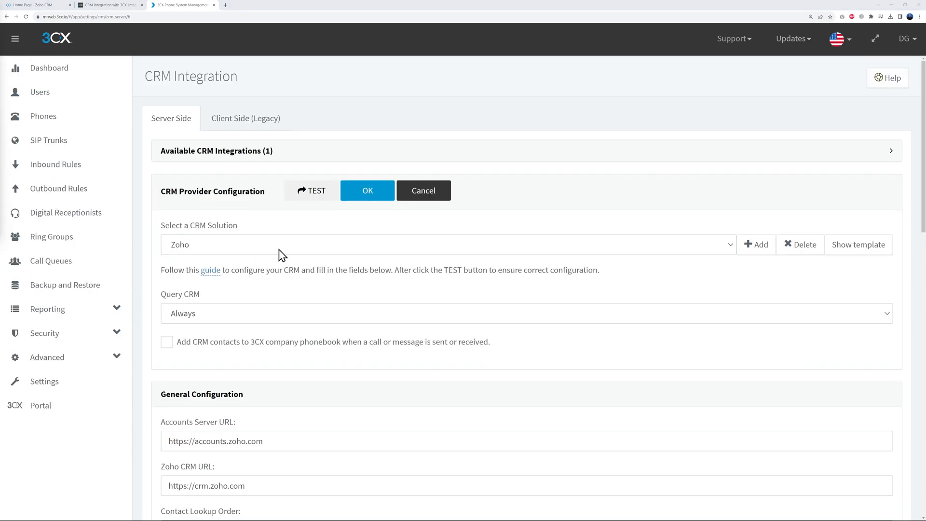
pyautogui.moveTo(229, 258)
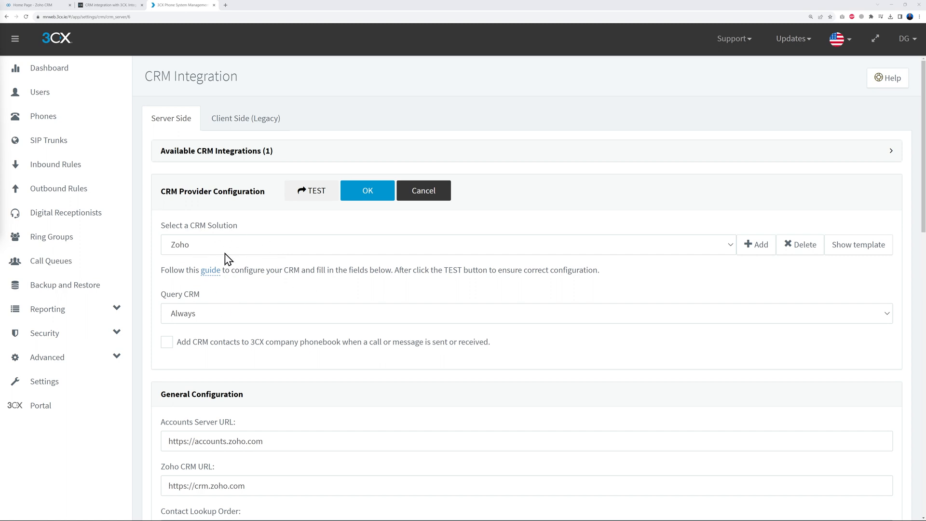
# Step: Open the Zoho configuration guide, then from the CRM Integration Guides list open the Zendesk guide
pyautogui.click(211, 270)
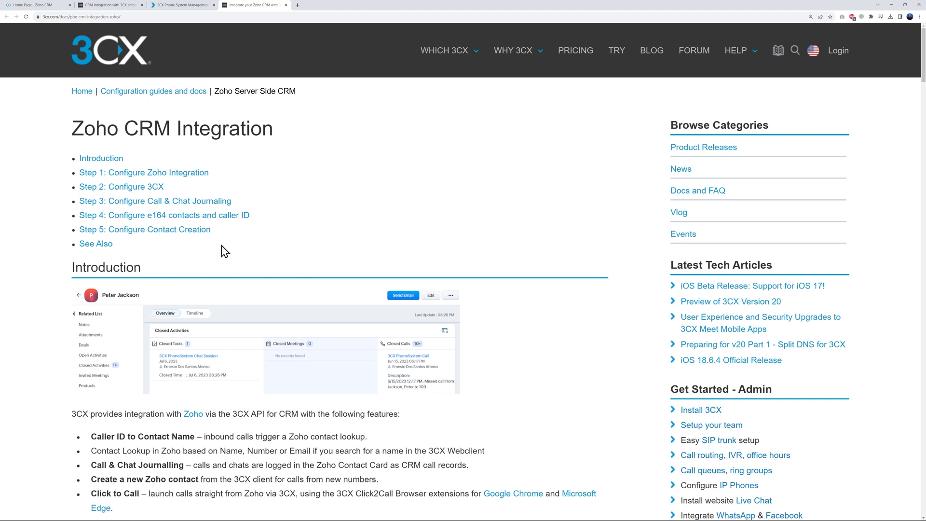
pyautogui.moveTo(151, 130)
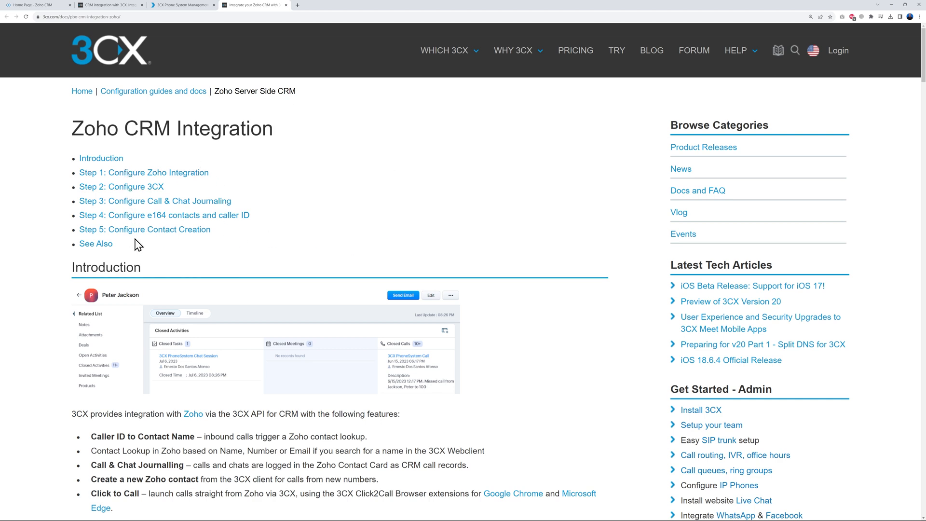
pyautogui.moveTo(279, 252)
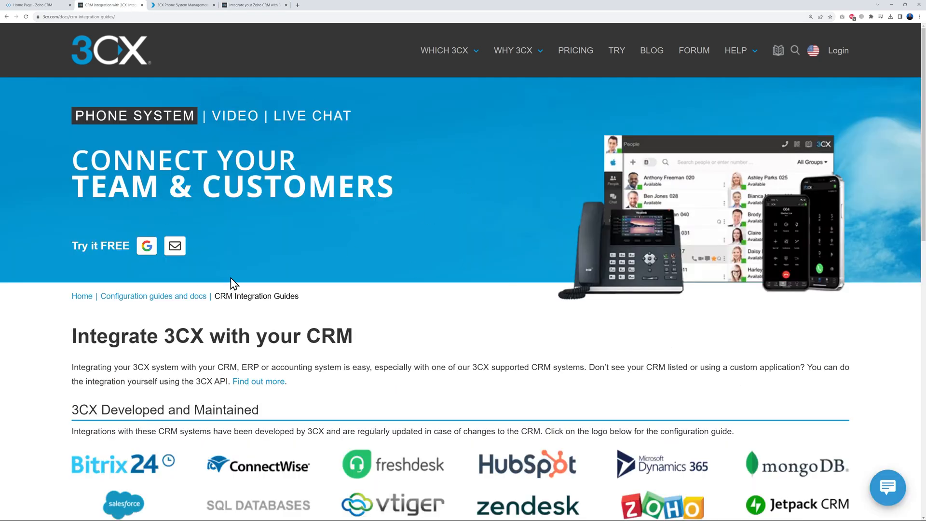
pyautogui.scroll(-3)
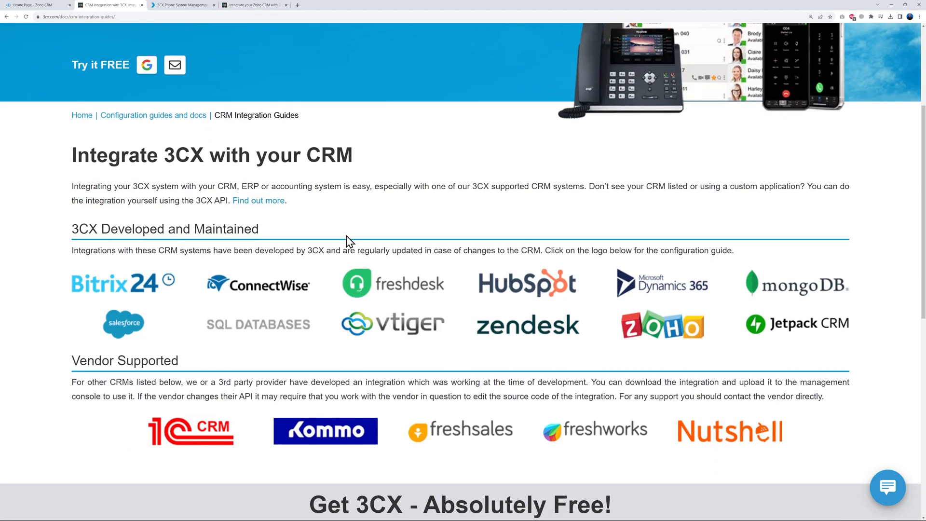
pyautogui.moveTo(856, 272)
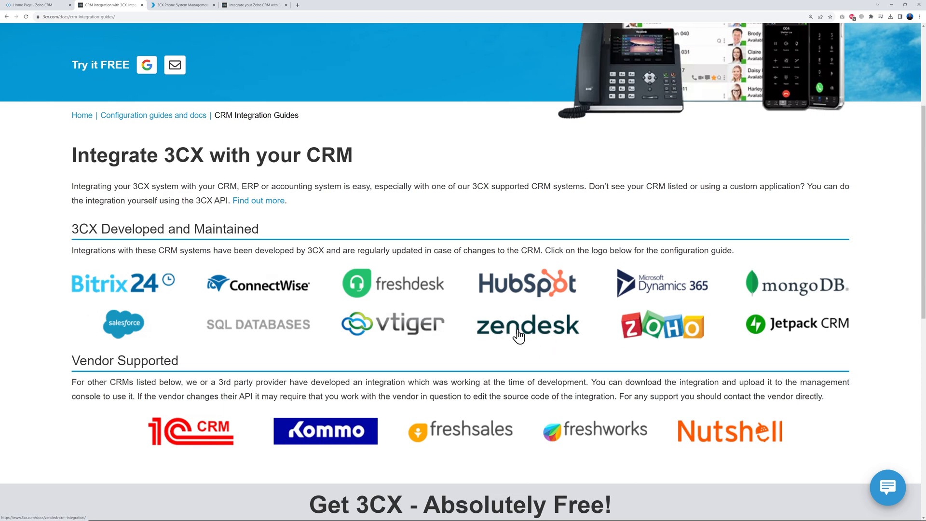
pyautogui.click(526, 325)
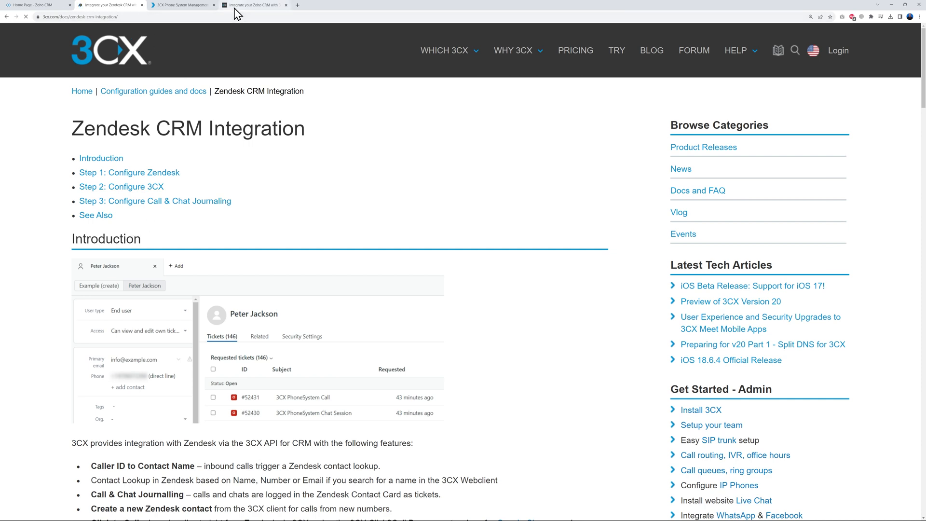
# Step: Return to the Zoho guide and follow Step 1's accounts.zoho.com/developerconsole link to the Zoho sign-in
pyautogui.click(251, 4)
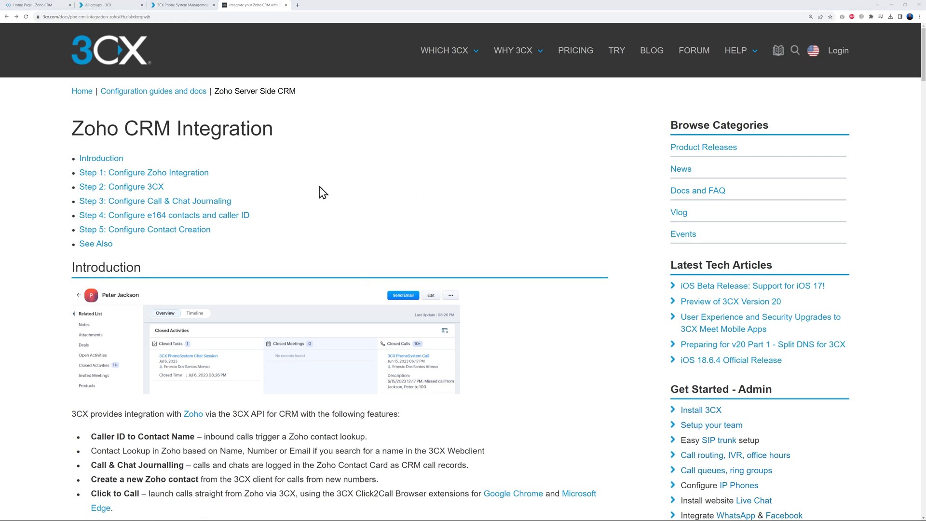
pyautogui.scroll(-3)
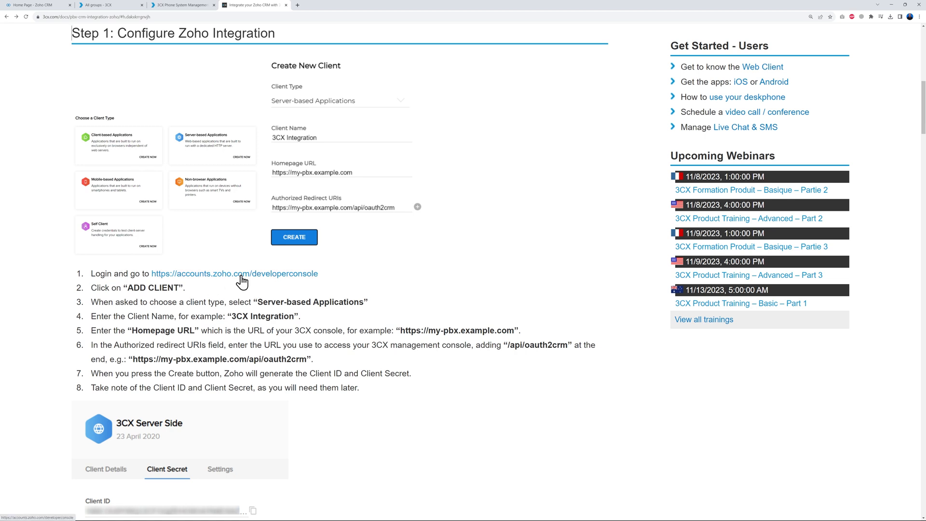
pyautogui.click(233, 273)
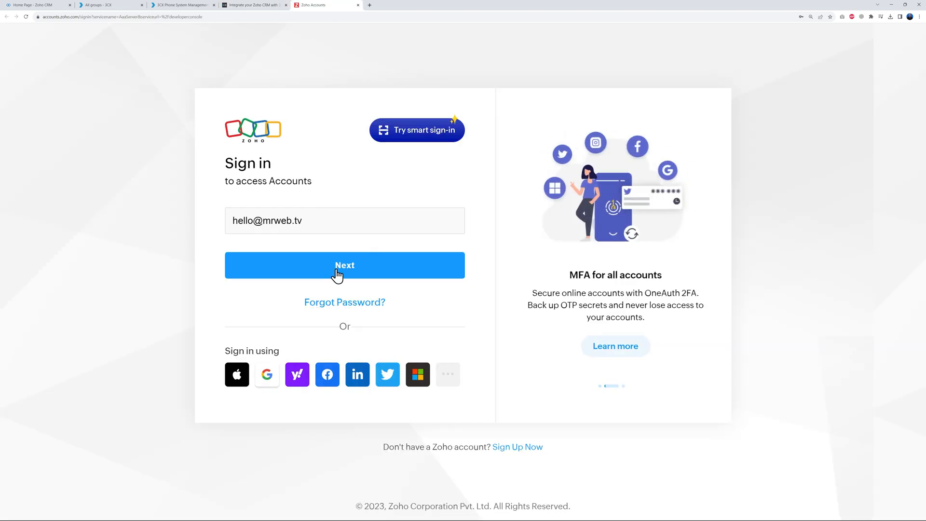
# Step: Get started in the Zoho API Console and begin creating a Server-based Applications client
pyautogui.click(344, 264)
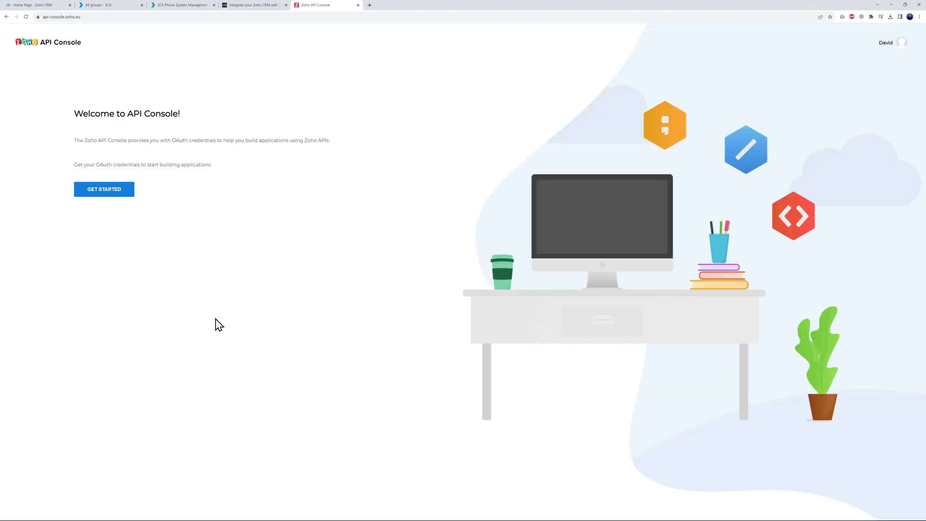
pyautogui.click(105, 189)
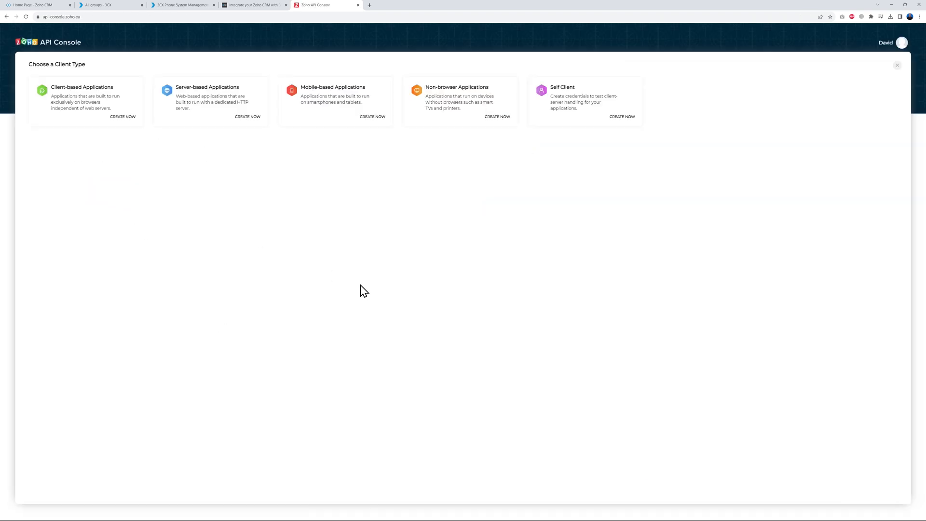
pyautogui.press('ctrl+plus')
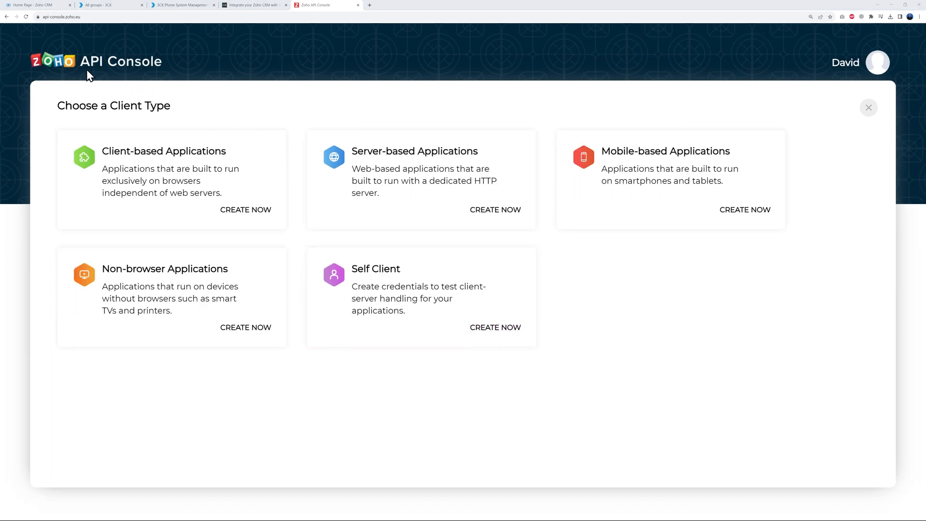
pyautogui.moveTo(159, 80)
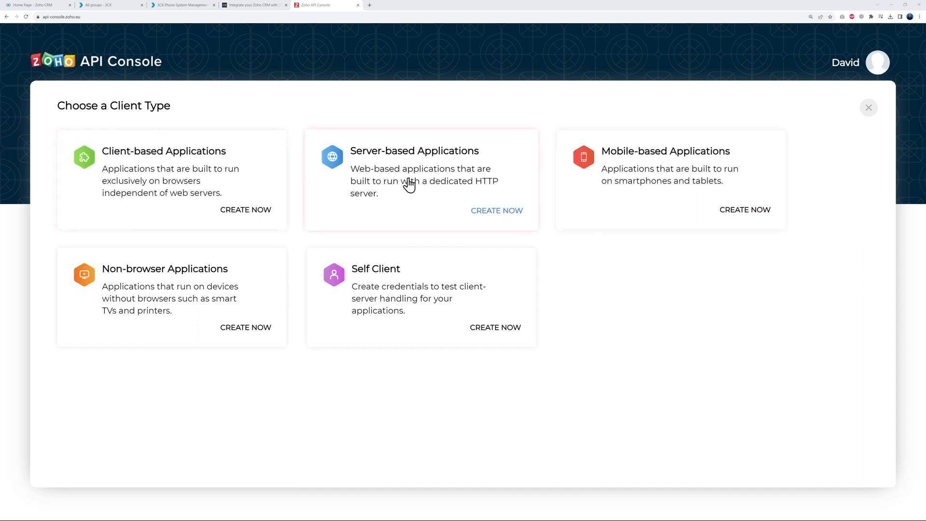
pyautogui.click(495, 211)
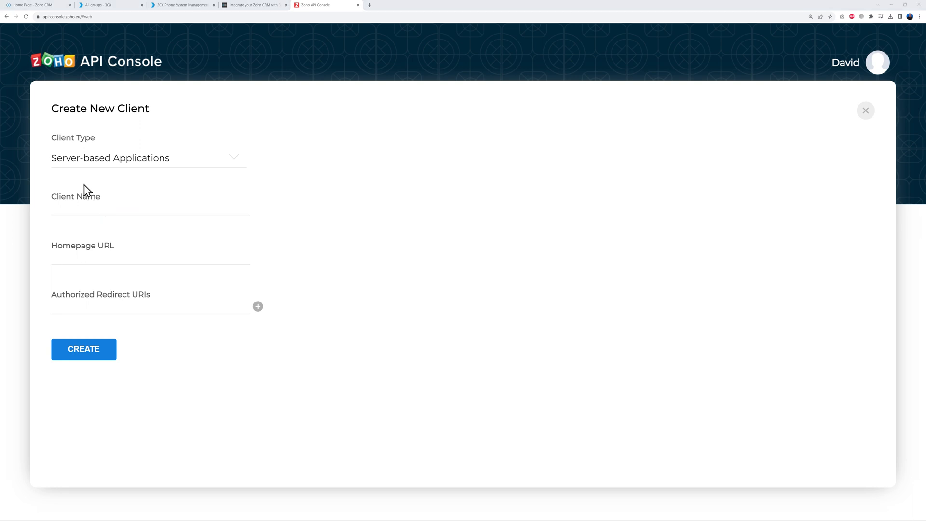
pyautogui.write('3CX Integration')
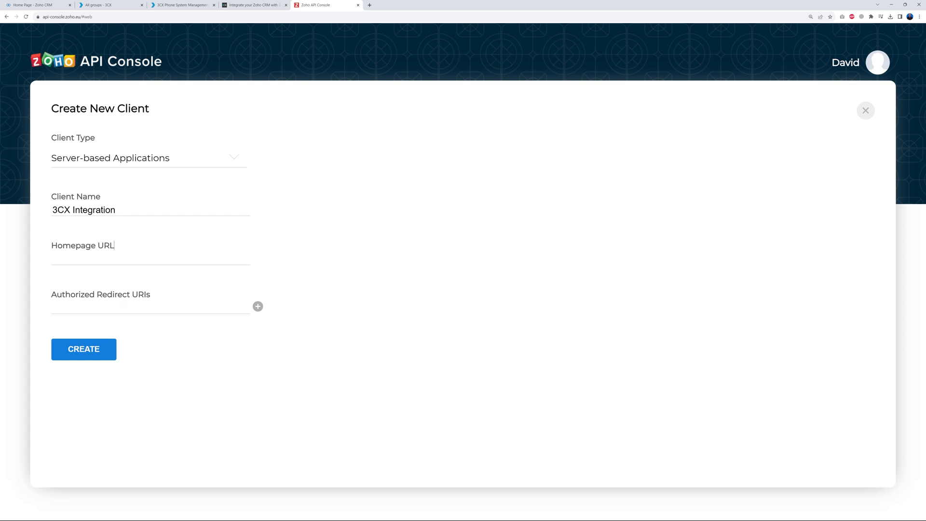
pyautogui.moveTo(112, 13)
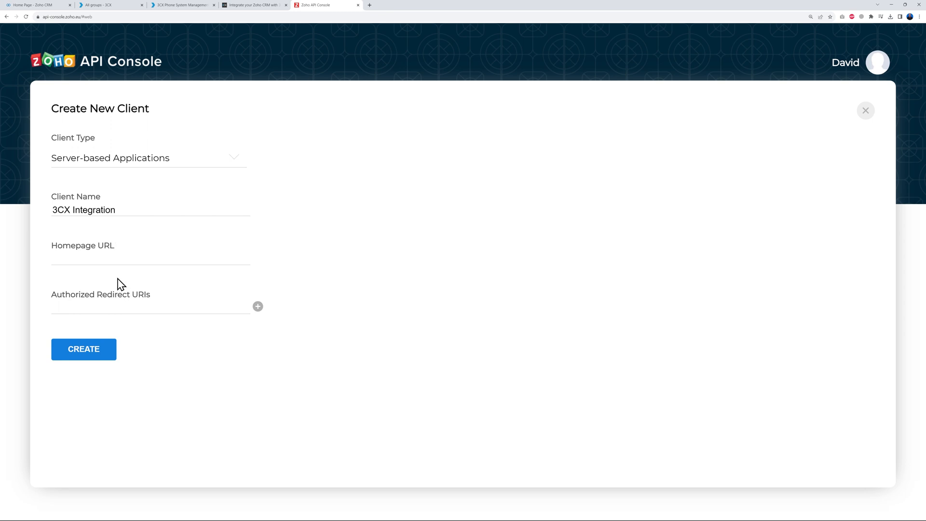
pyautogui.write('https://mrweb.3cx.ie/')
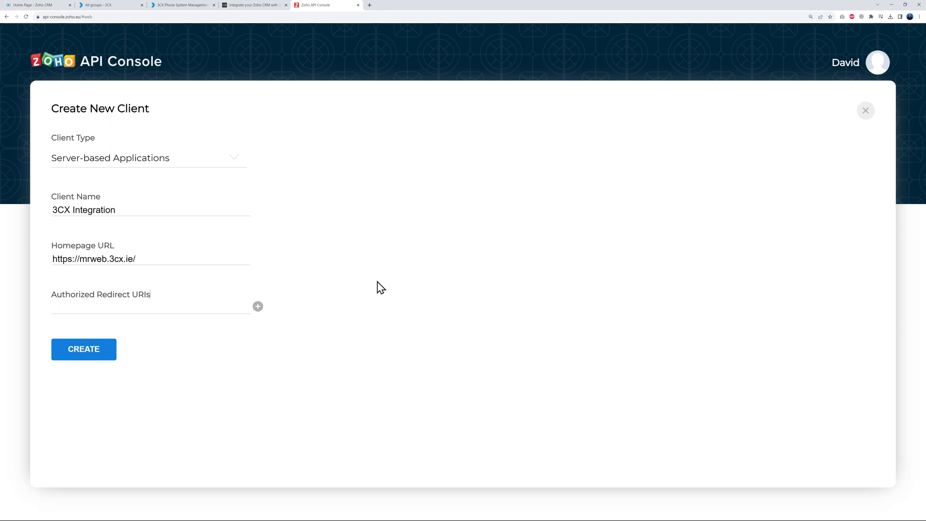
pyautogui.moveTo(335, 385)
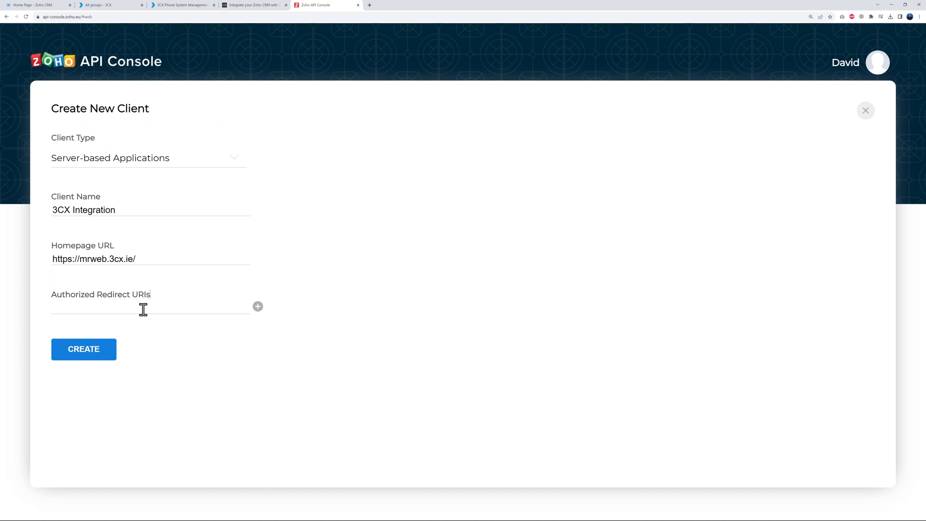
pyautogui.write('https://mrweb.3cx.ie/')
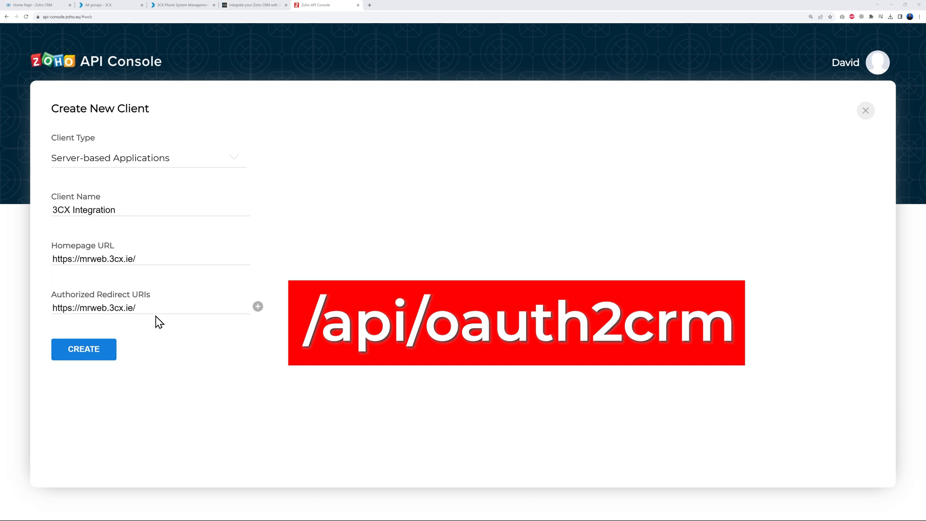
pyautogui.write('/api/oauth2crm')
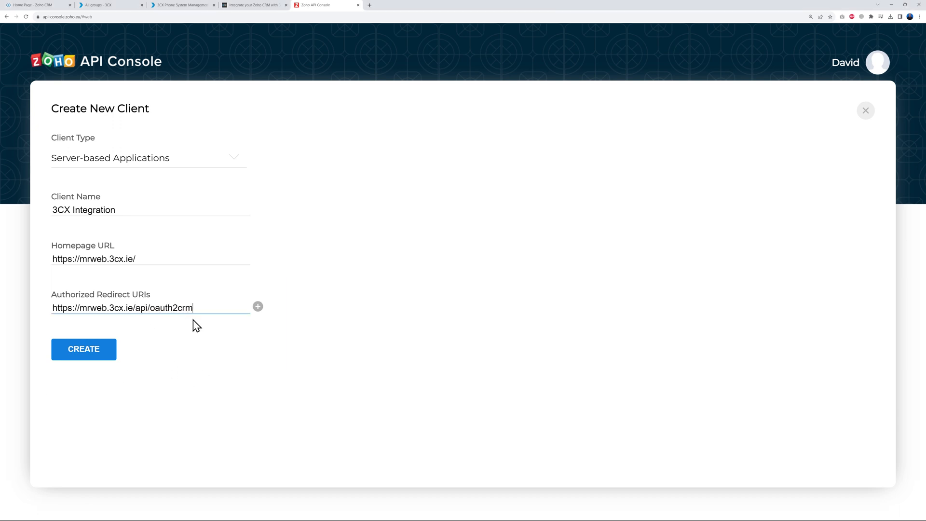
pyautogui.click(83, 349)
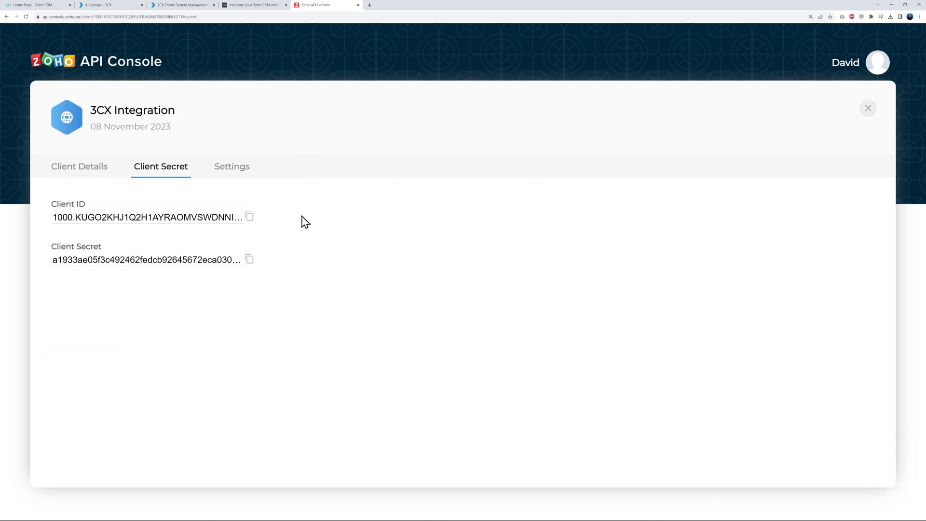
pyautogui.moveTo(202, 254)
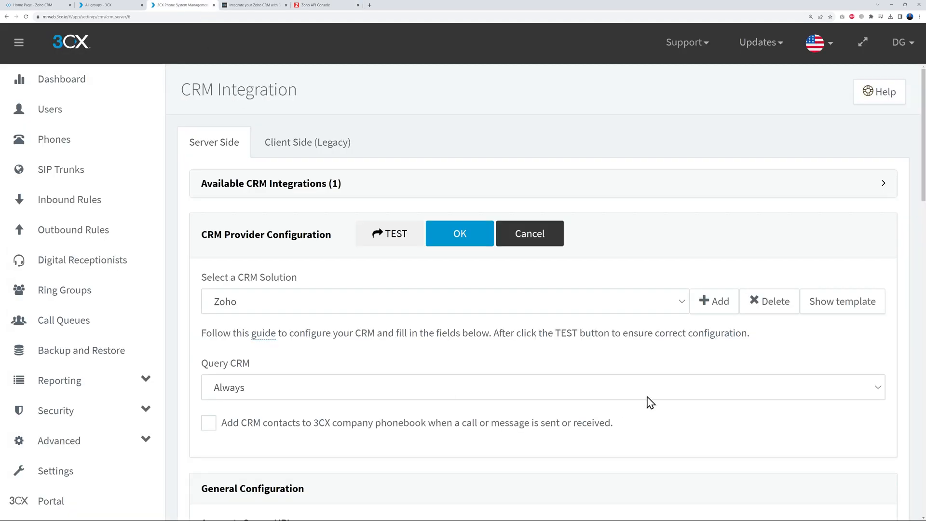
# Step: Copy the new client's Client ID and Client Secret into the 3CX Zoho configuration fields
pyautogui.scroll(-3)
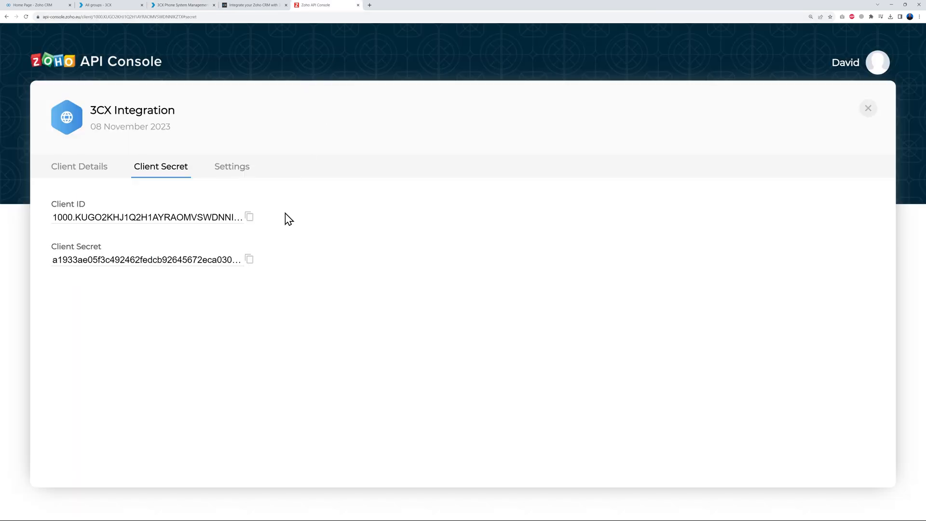
pyautogui.click(182, 5)
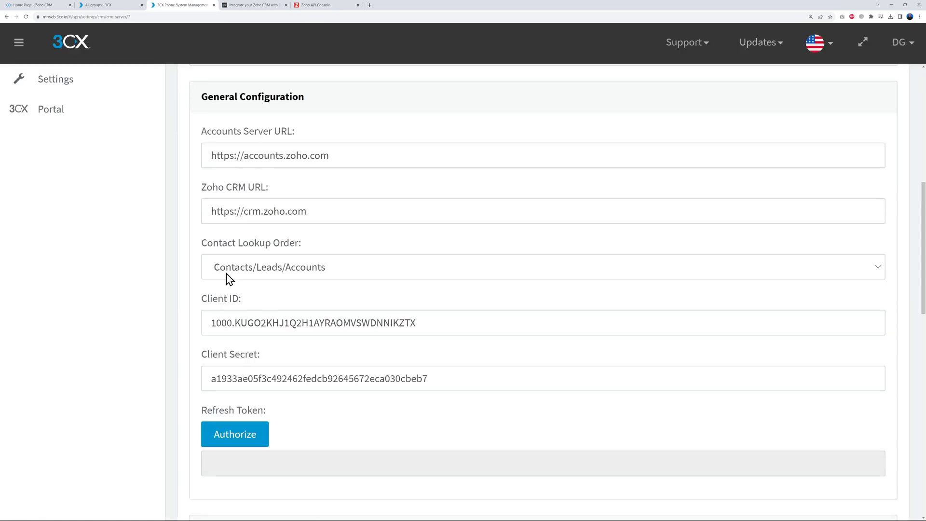
pyautogui.moveTo(264, 357)
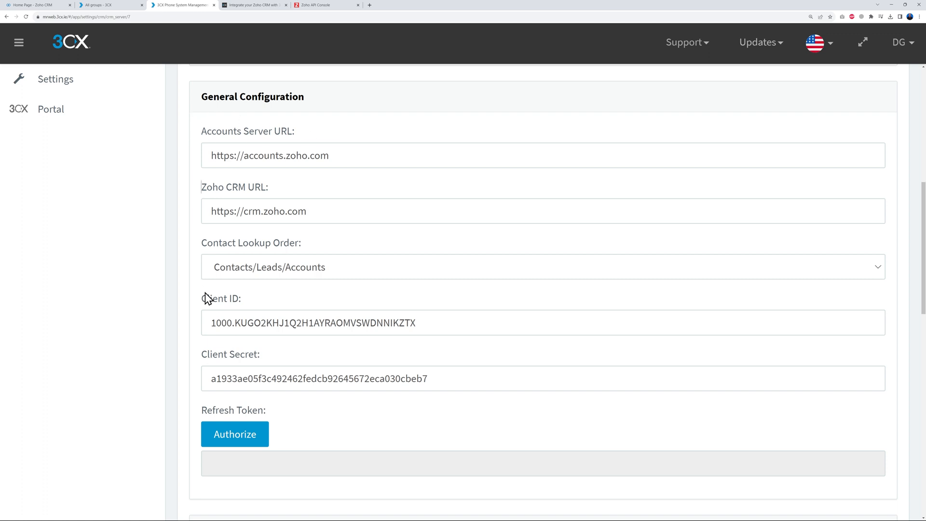
pyautogui.moveTo(328, 201)
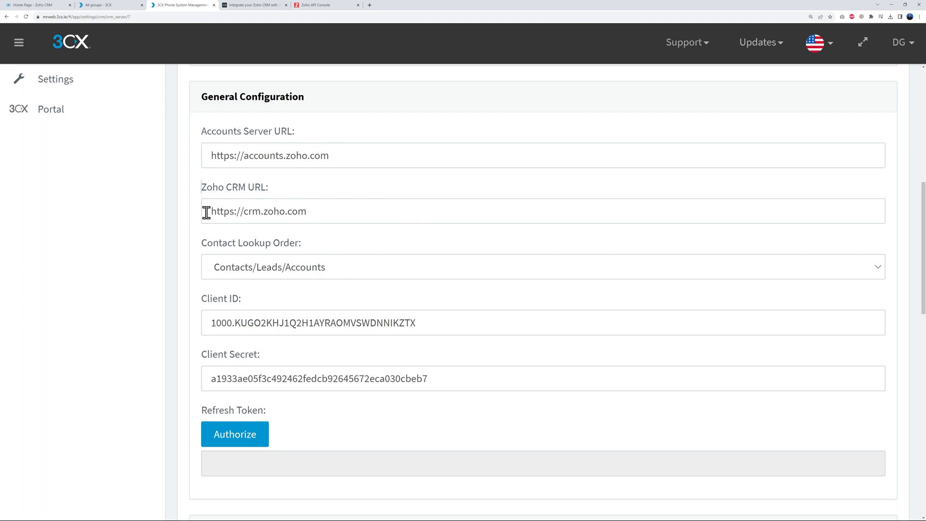
pyautogui.moveTo(290, 155)
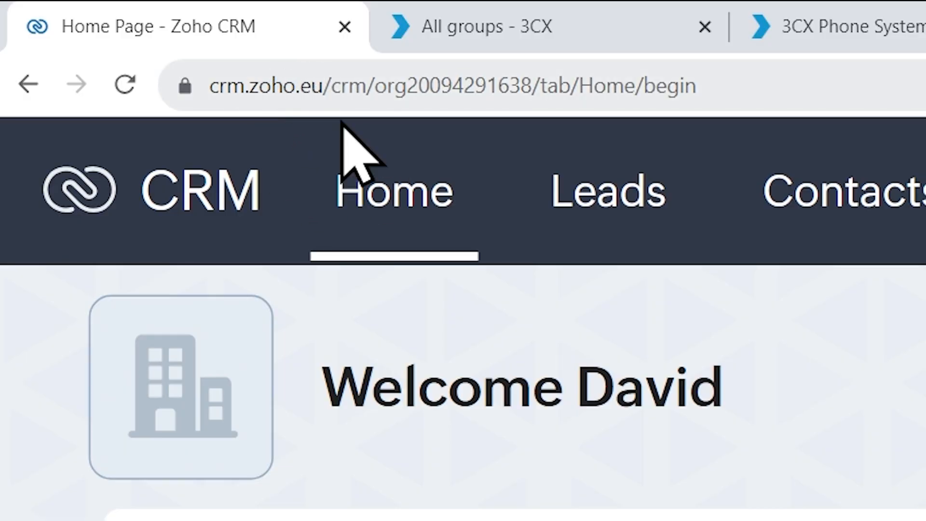
# Step: Change both Zoho server URLs from .com to .eu, then Authorize and Accept to obtain the refresh token
pyautogui.click(180, 5)
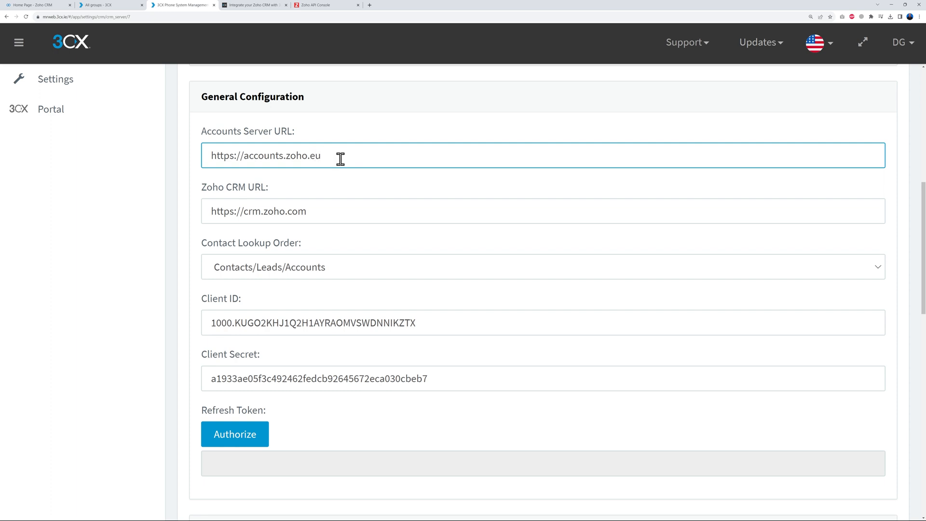
pyautogui.doubleClick(298, 211)
pyautogui.write('eu')
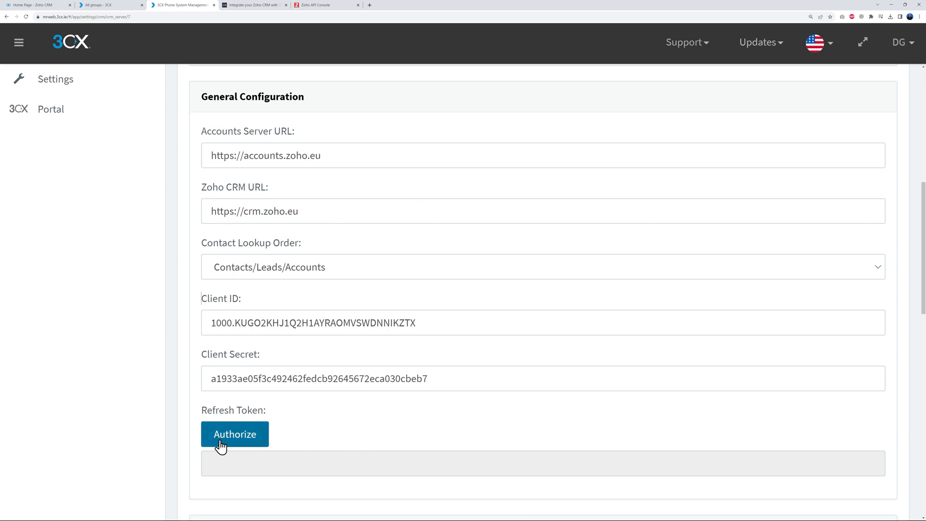
pyautogui.click(234, 434)
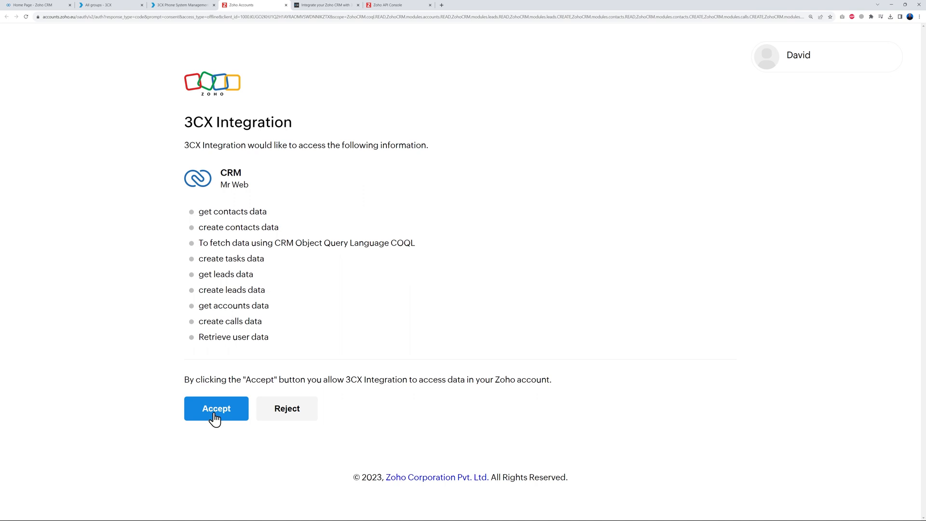
pyautogui.click(215, 408)
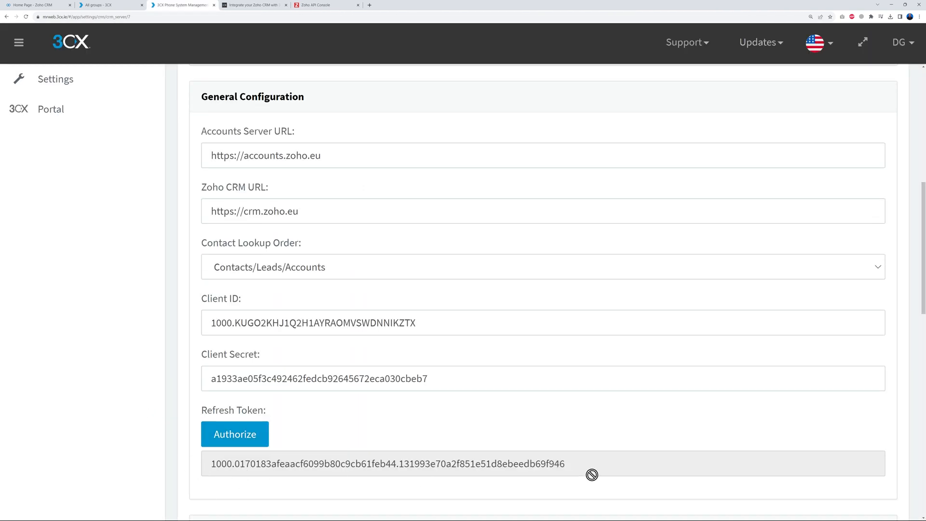
# Step: Enable call and chat journaling with chats logged as tasks, allow web-client contact creation, and confirm with OK
pyautogui.scroll(-3)
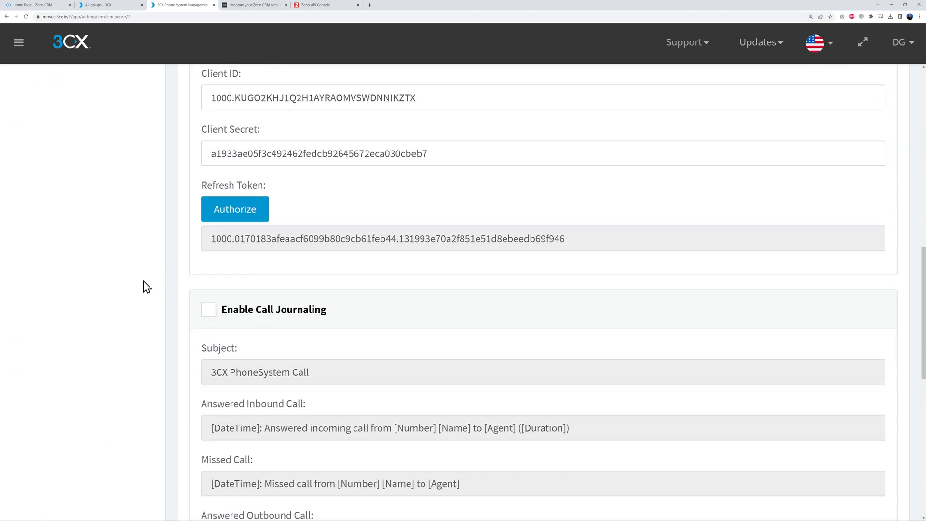
pyautogui.scroll(-3)
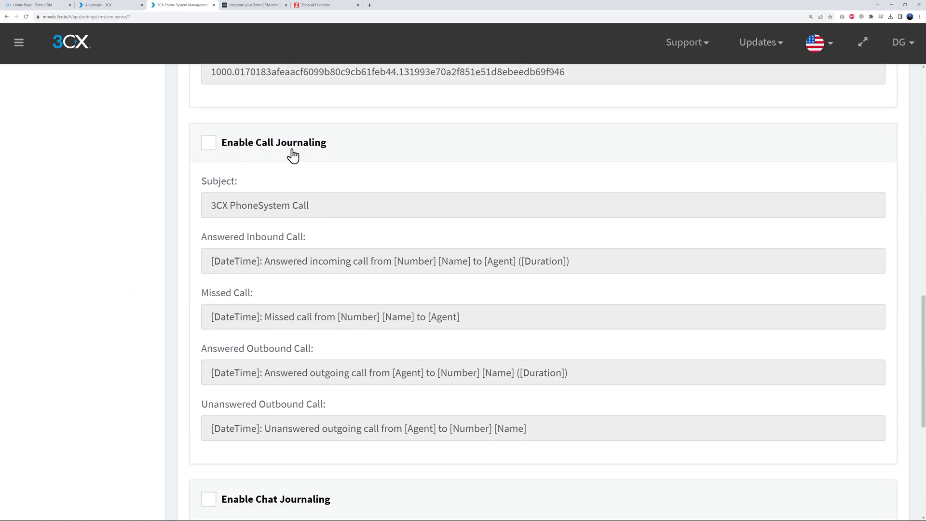
pyautogui.click(208, 143)
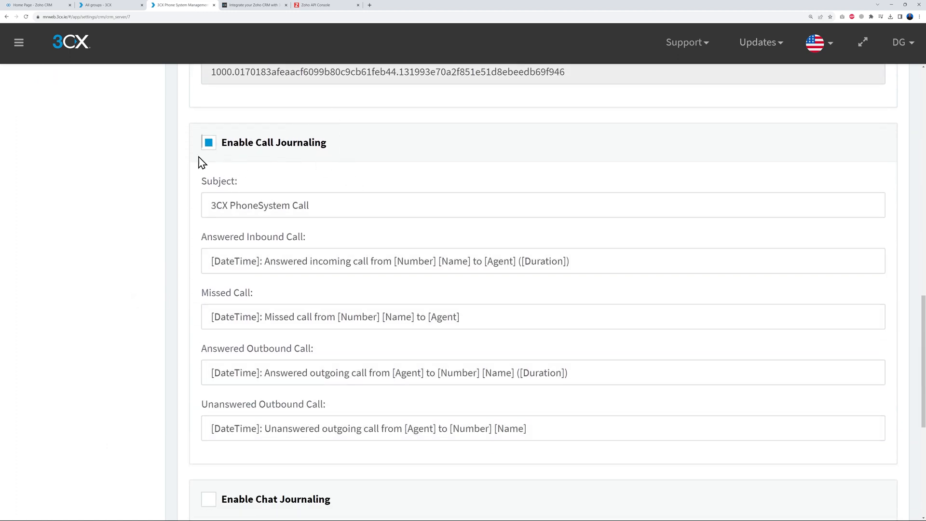
pyautogui.scroll(-3)
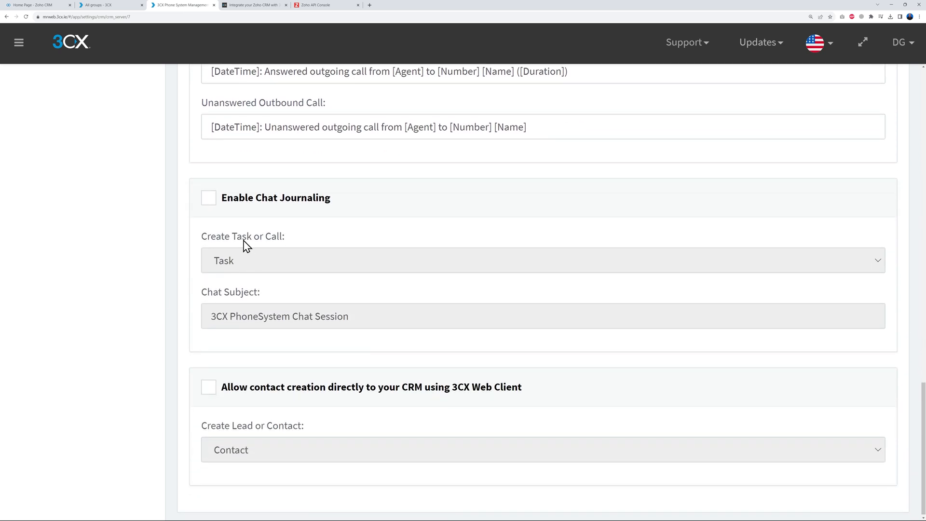
pyautogui.click(208, 197)
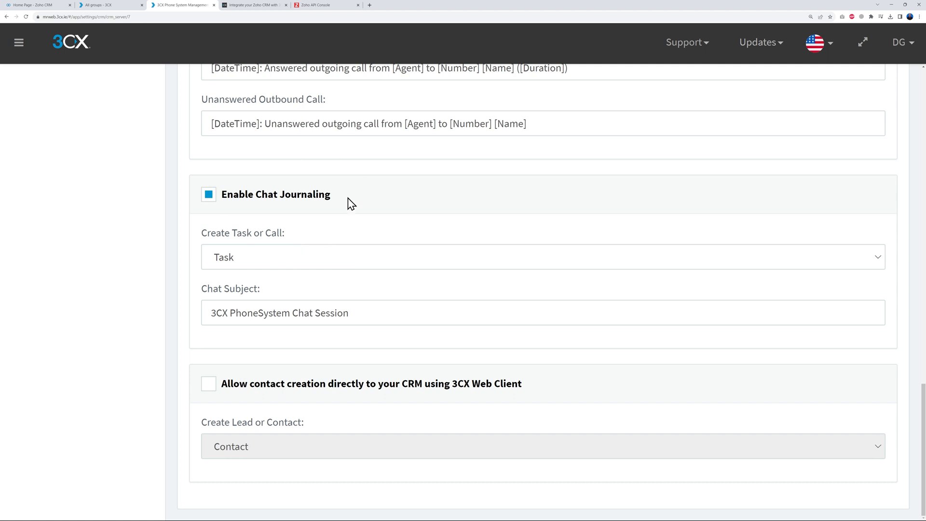
pyautogui.click(541, 256)
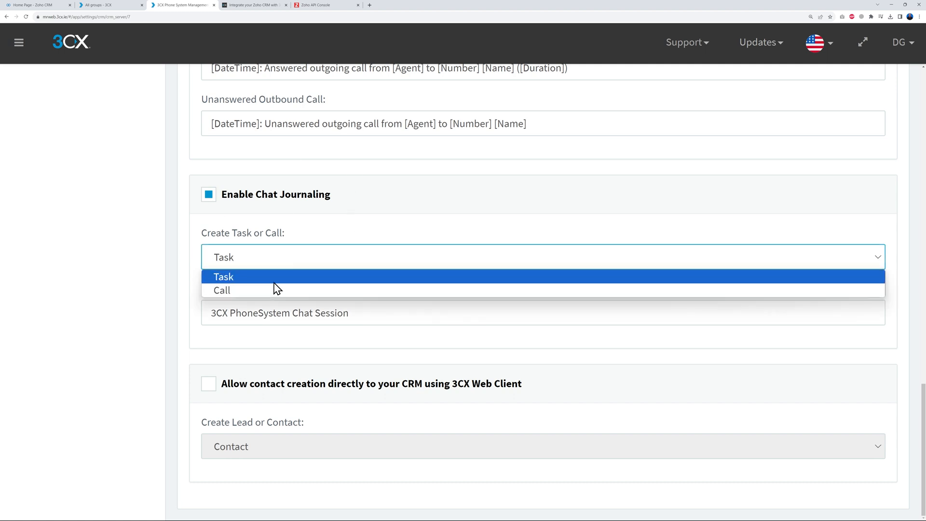
pyautogui.moveTo(273, 287)
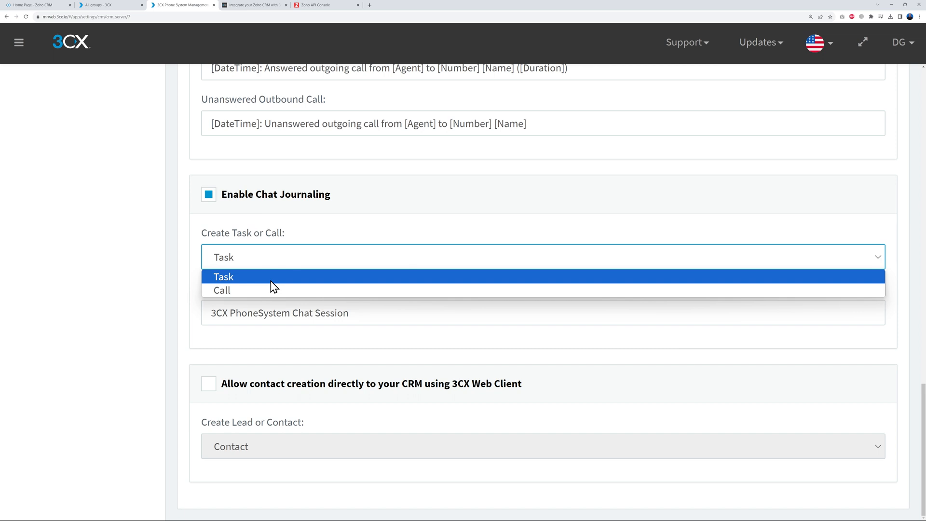
pyautogui.click(223, 276)
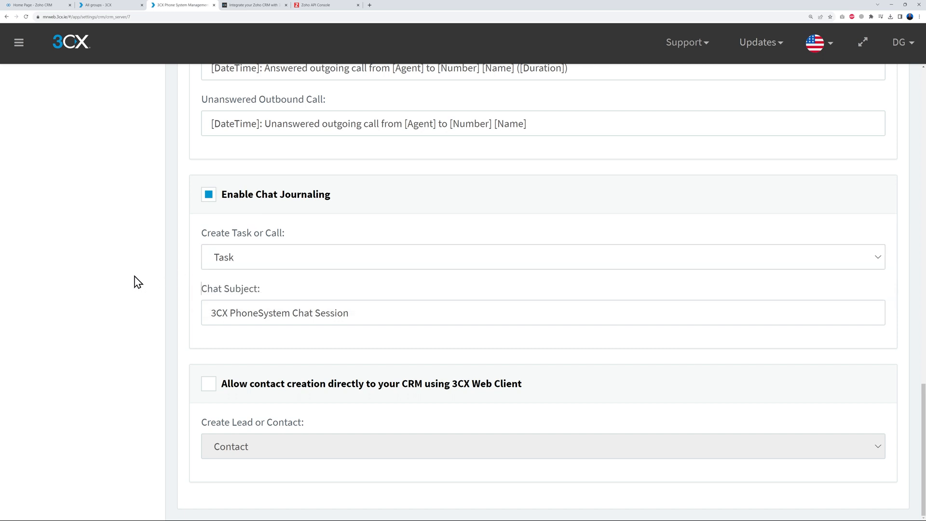
pyautogui.moveTo(89, 328)
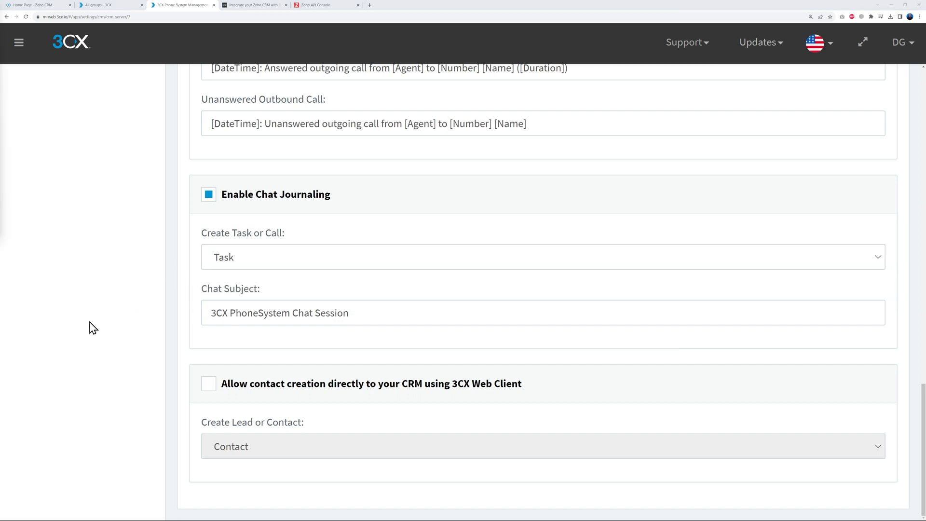
pyautogui.moveTo(386, 397)
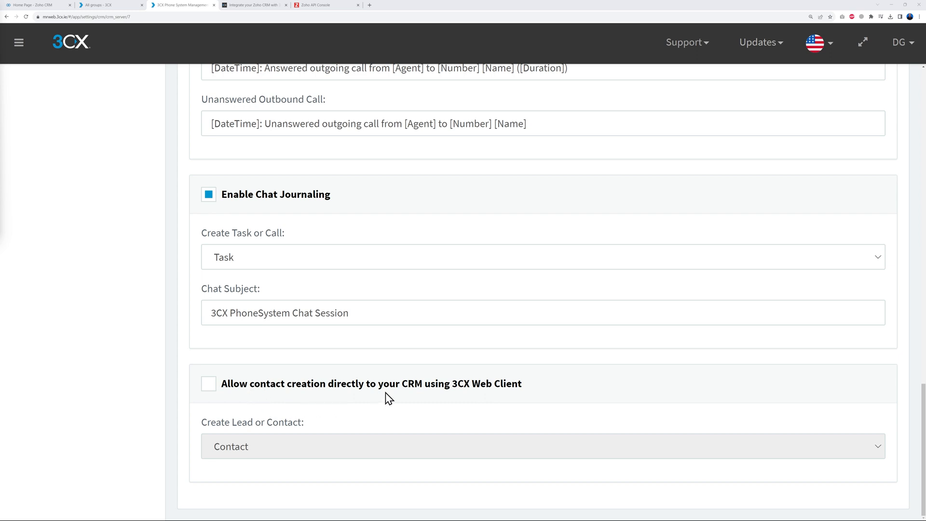
pyautogui.moveTo(403, 393)
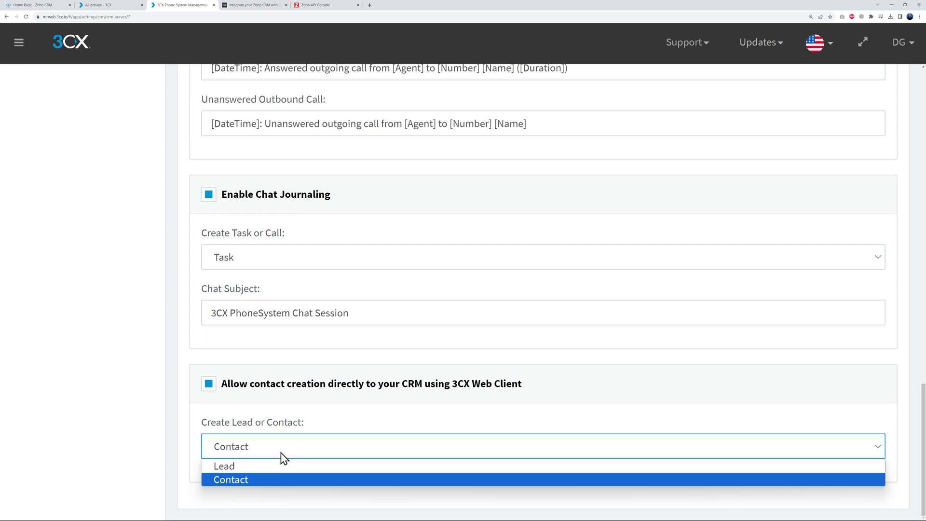
pyautogui.moveTo(222, 466)
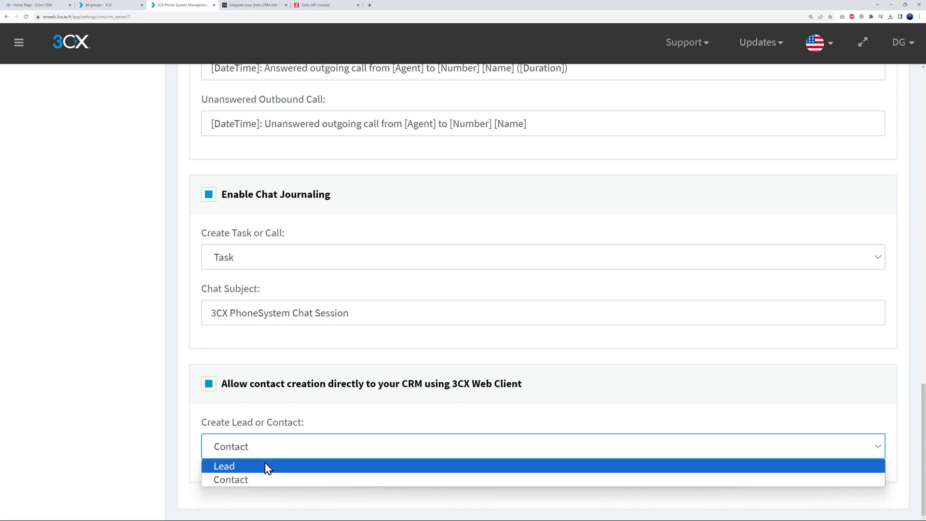
pyautogui.click(224, 466)
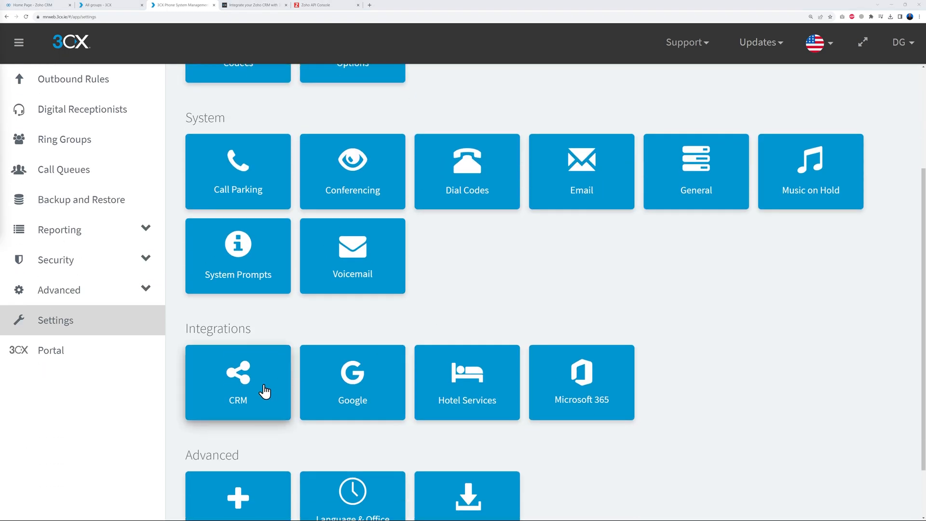
pyautogui.click(238, 382)
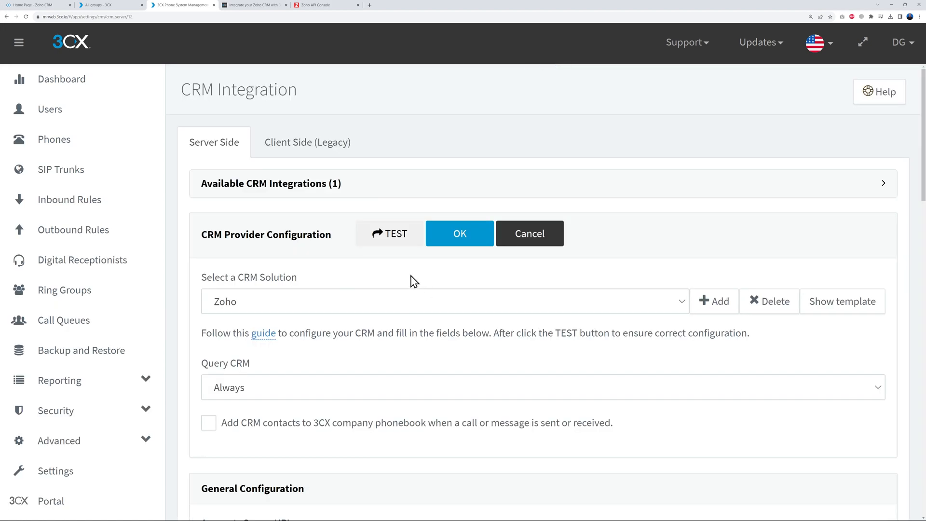
pyautogui.click(389, 234)
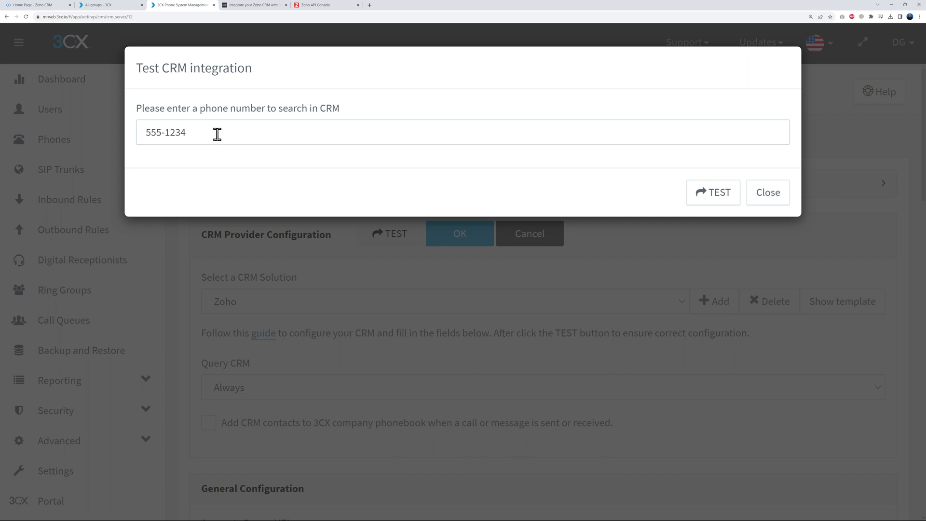
pyautogui.moveTo(230, 154)
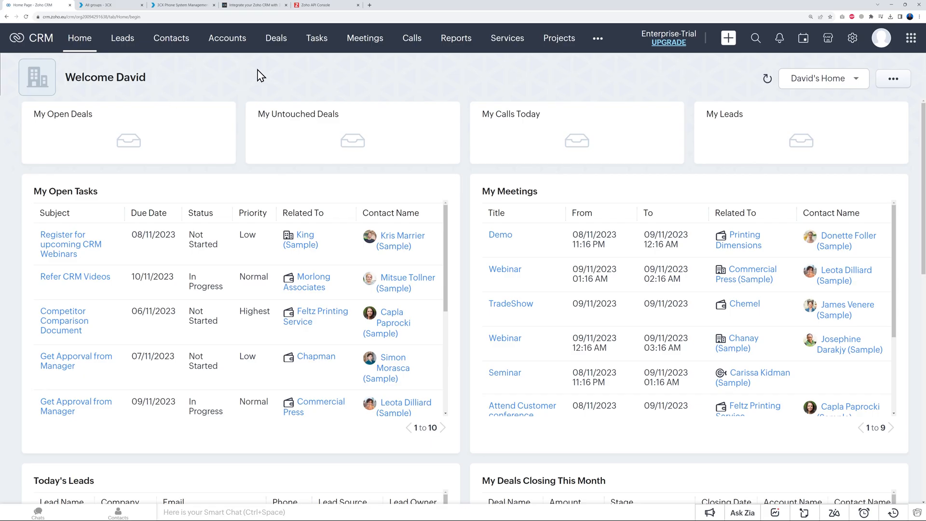
pyautogui.click(170, 38)
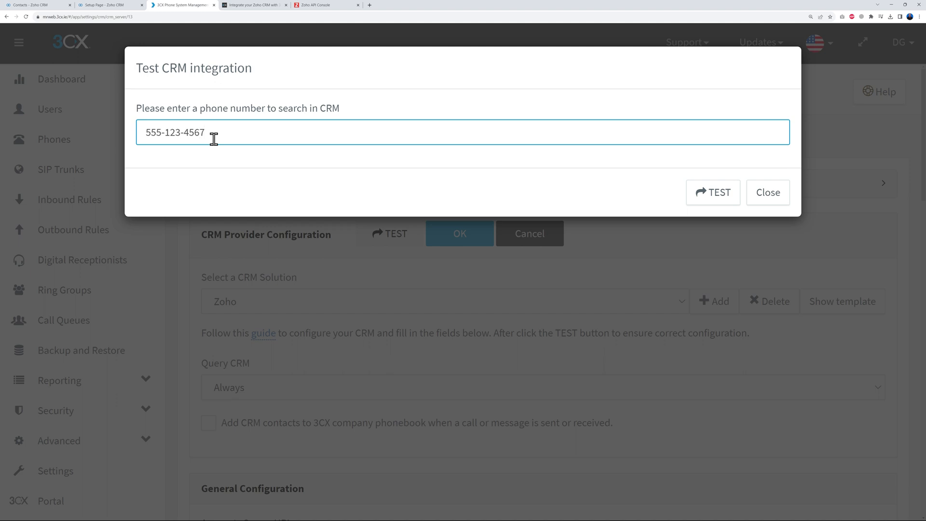
# Step: Run the CRM test lookup and review the returned JSON for Kris Marrier's Zoho contact
pyautogui.click(712, 191)
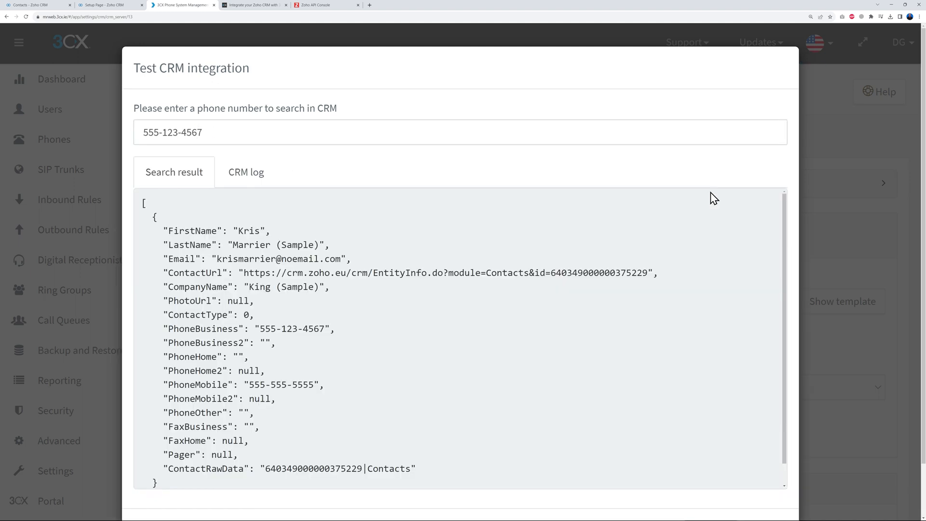
pyautogui.moveTo(270, 229)
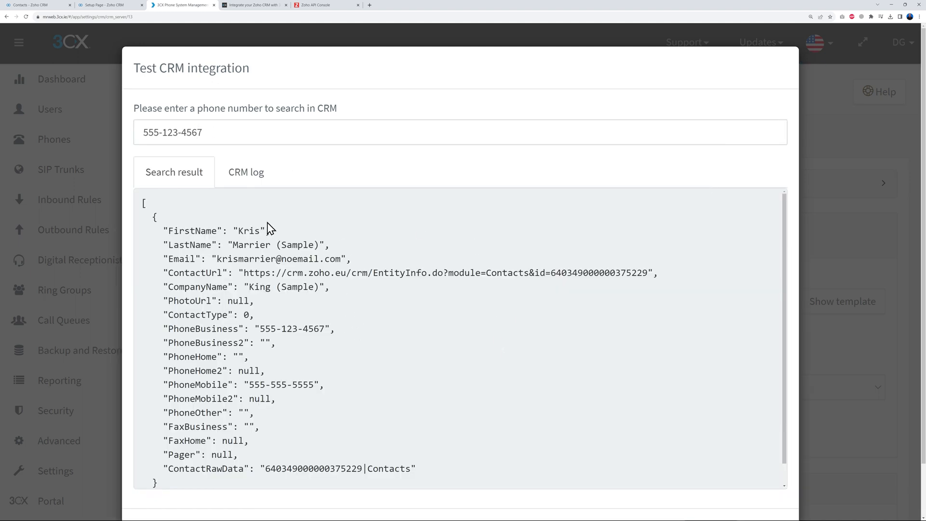
pyautogui.moveTo(264, 244)
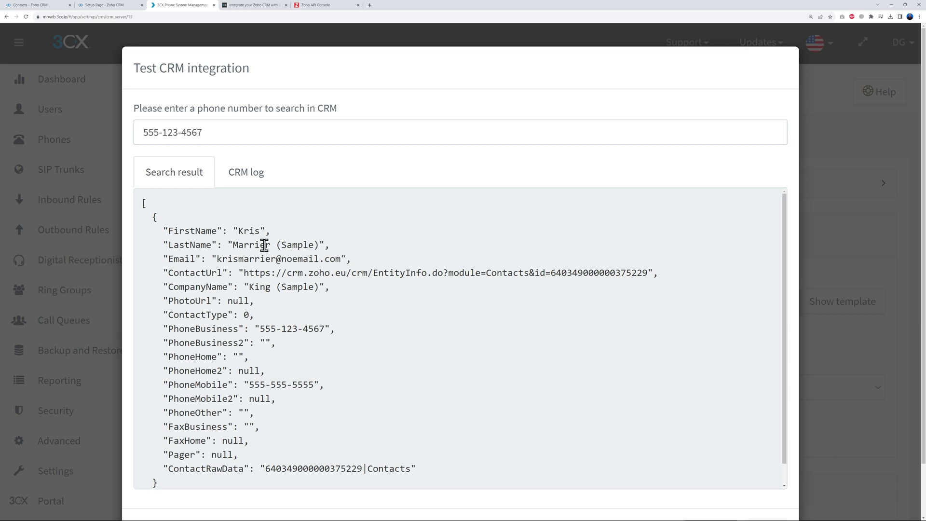
pyautogui.moveTo(258, 272)
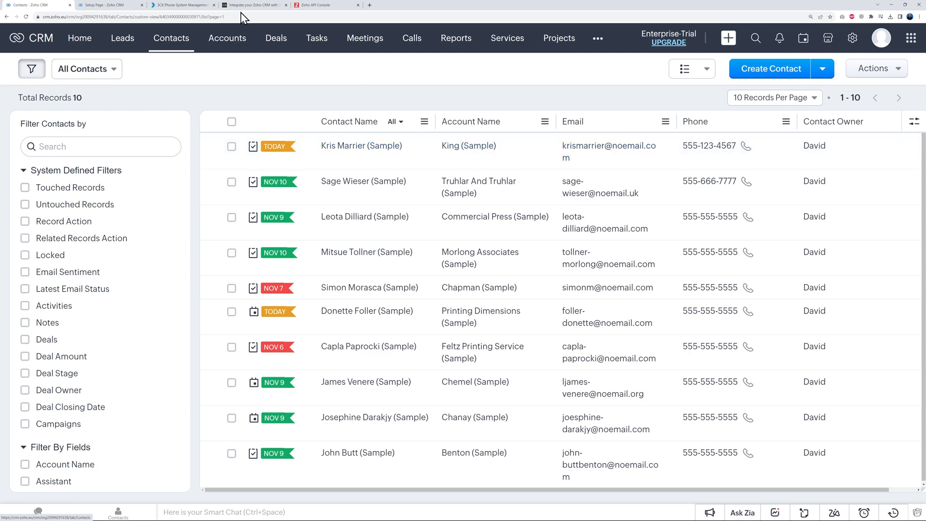
pyautogui.click(182, 4)
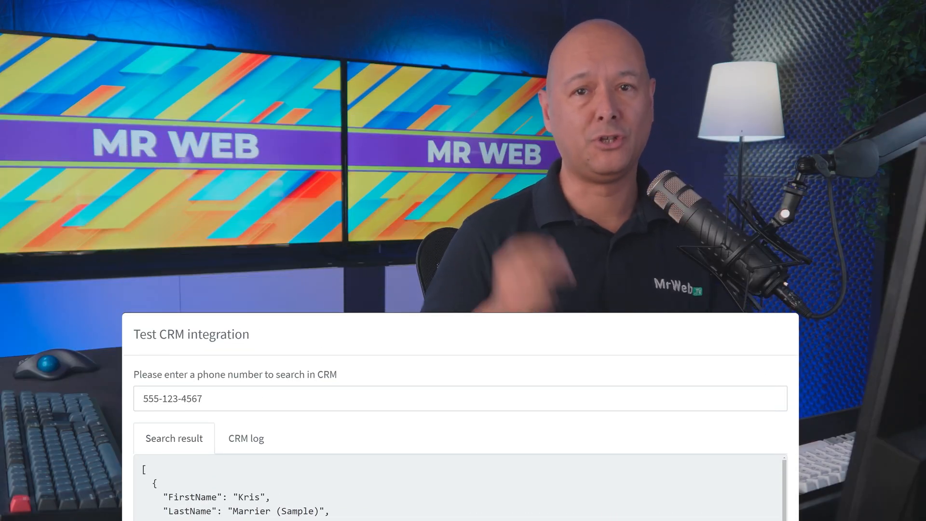
pyautogui.moveTo(164, 496); pyautogui.dragTo(266, 496)
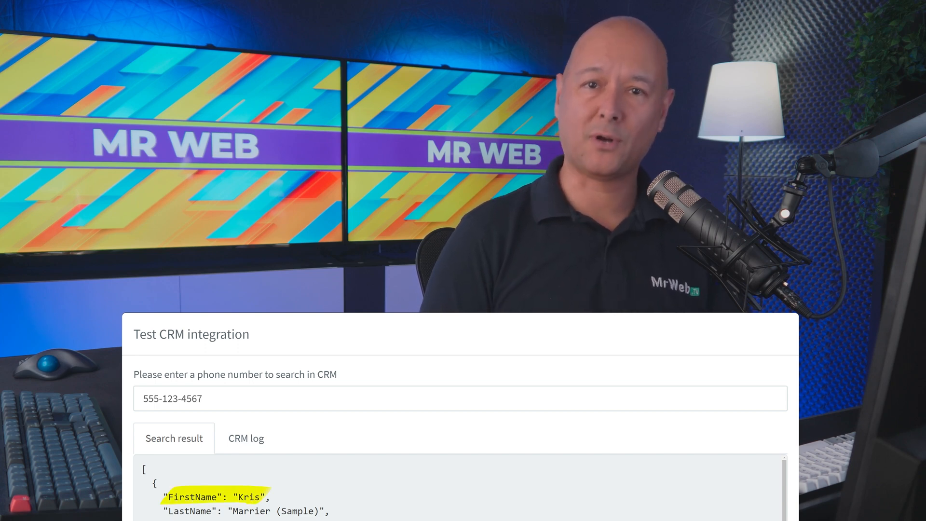